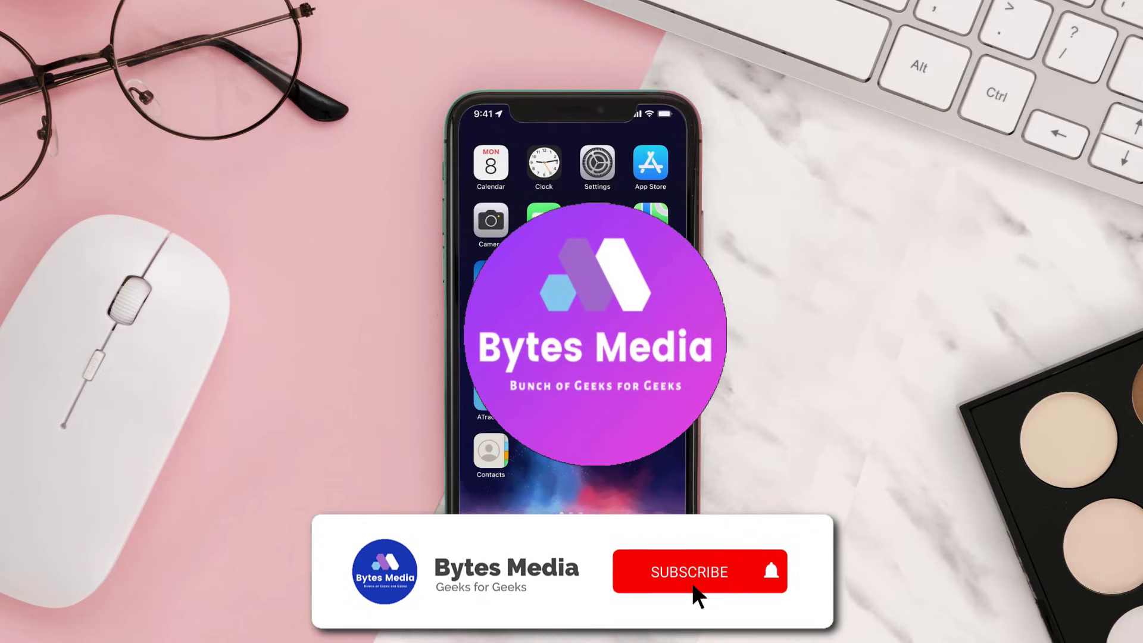
Launch the App Store from the home screen to its Today page
{"action": "left_click", "coordinate": [688, 572]}
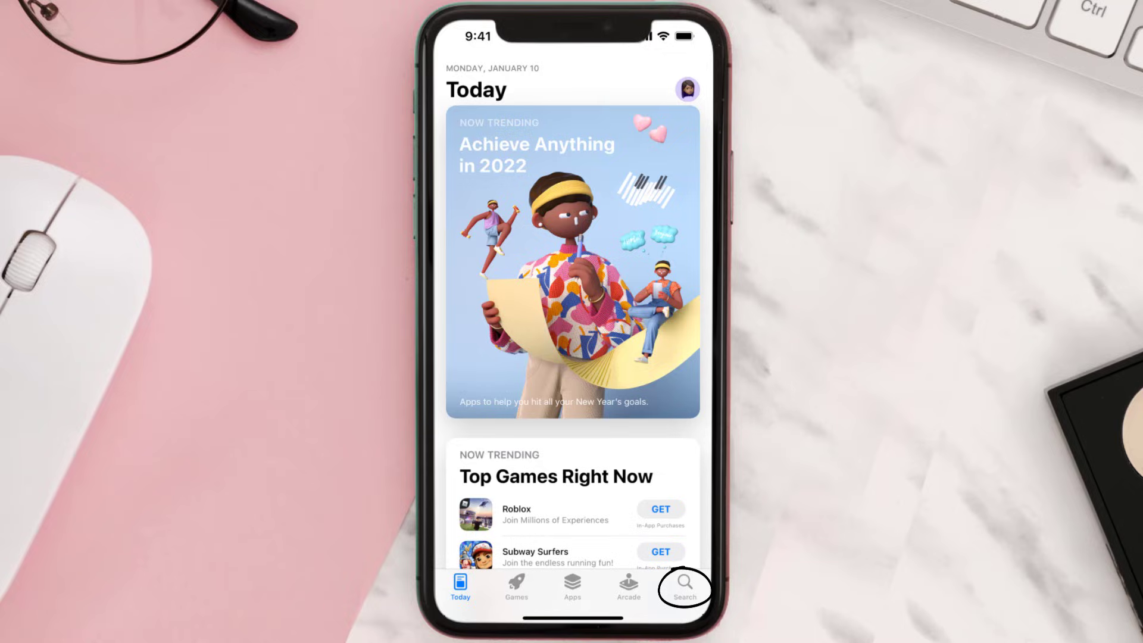
Search the store for Kayo Sports and install its pending update
{"action": "left_click", "coordinate": [681, 584]}
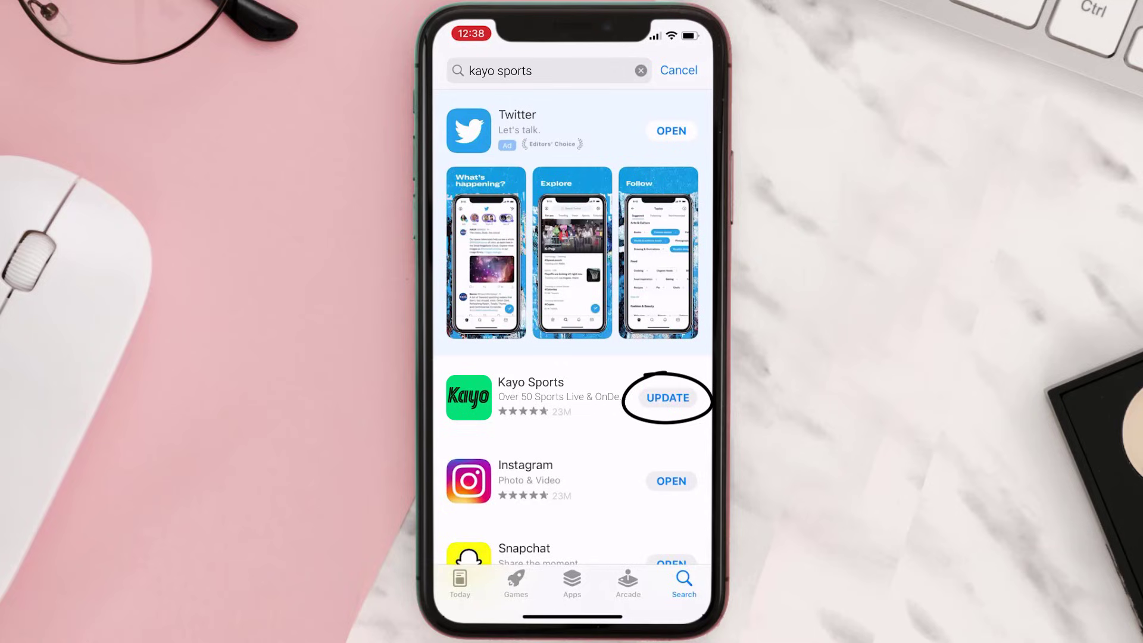
{"action": "left_click", "coordinate": [667, 397]}
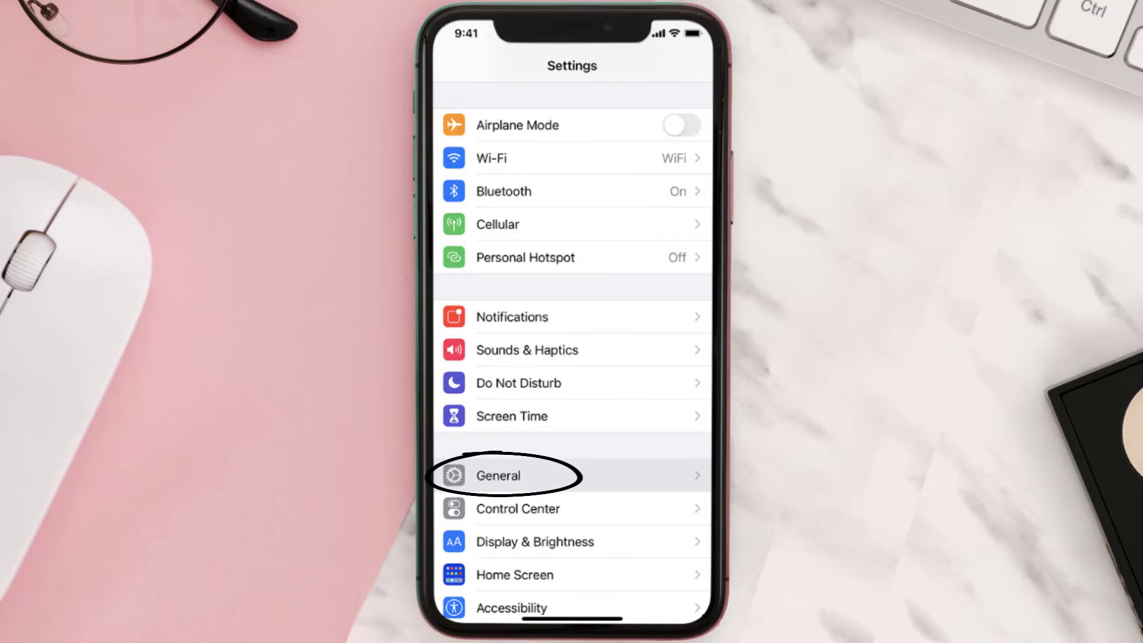
Reach Kayo Sports' storage details via General > iPhone Storage
{"action": "left_click", "coordinate": [498, 475]}
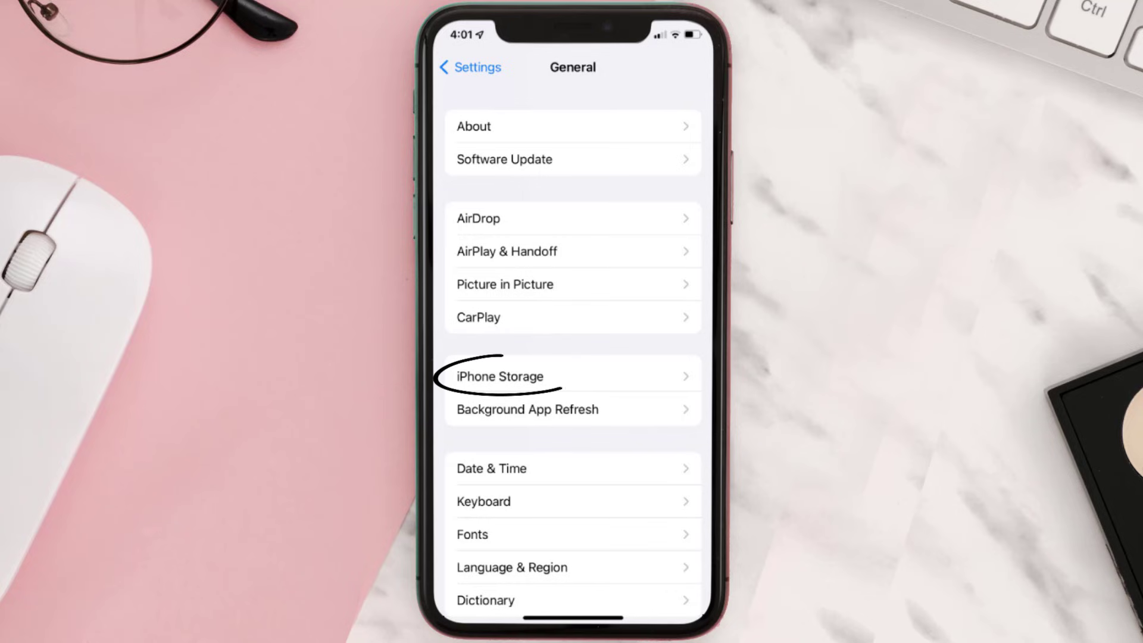
{"action": "left_click", "coordinate": [500, 376]}
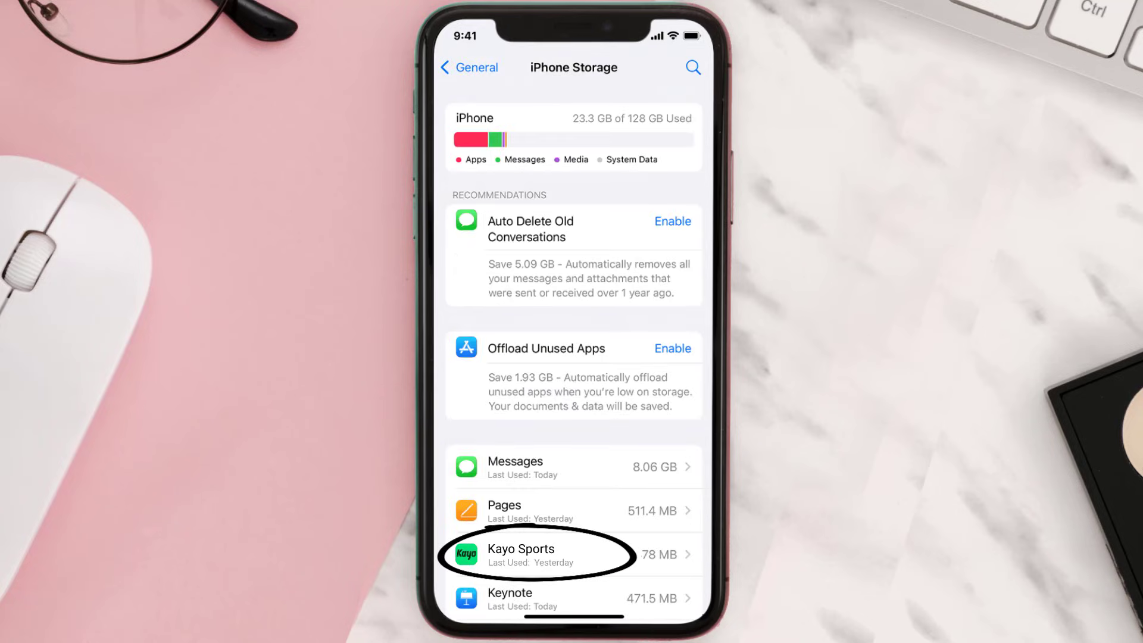
{"action": "left_click", "coordinate": [536, 554]}
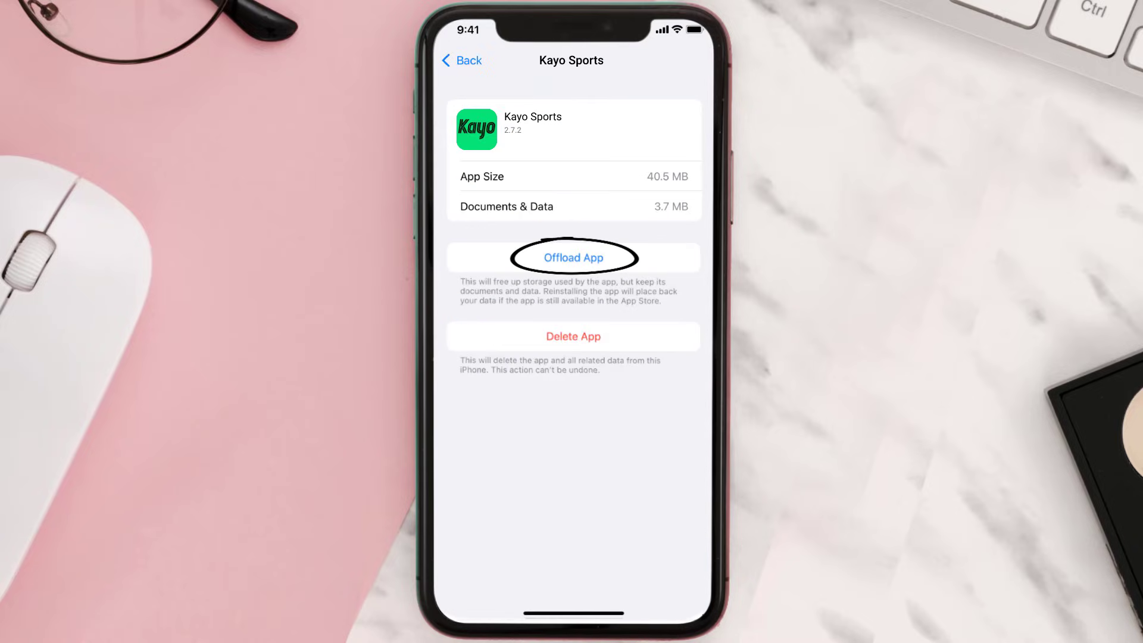
Offload Kayo Sports keeping its data, then delete the app entirely
{"action": "left_click", "coordinate": [573, 257]}
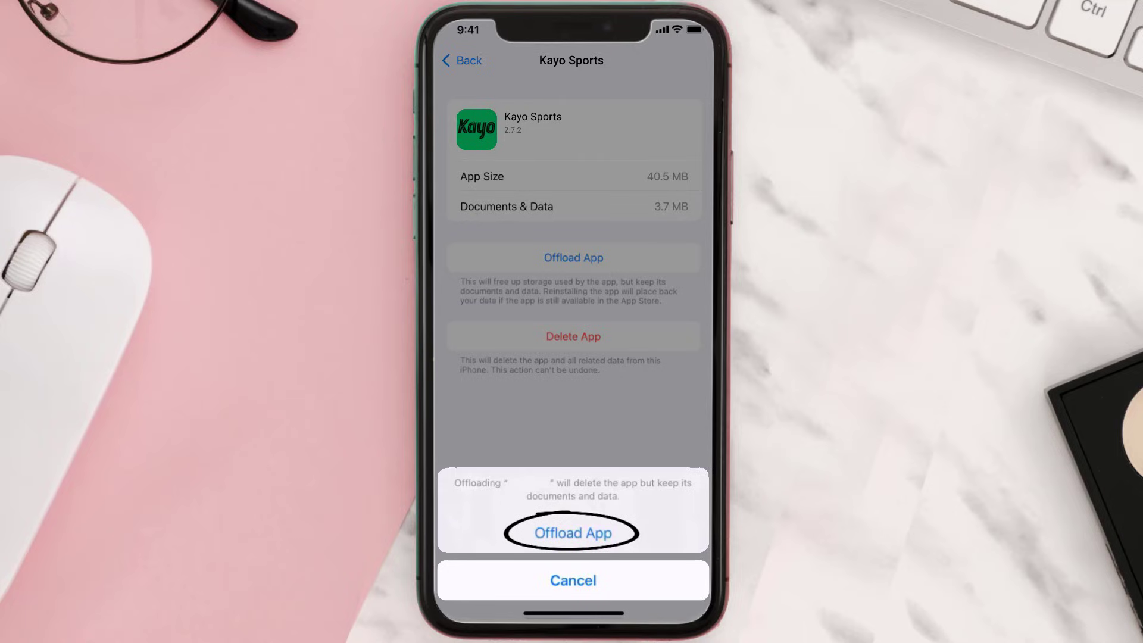
{"action": "left_click", "coordinate": [572, 534]}
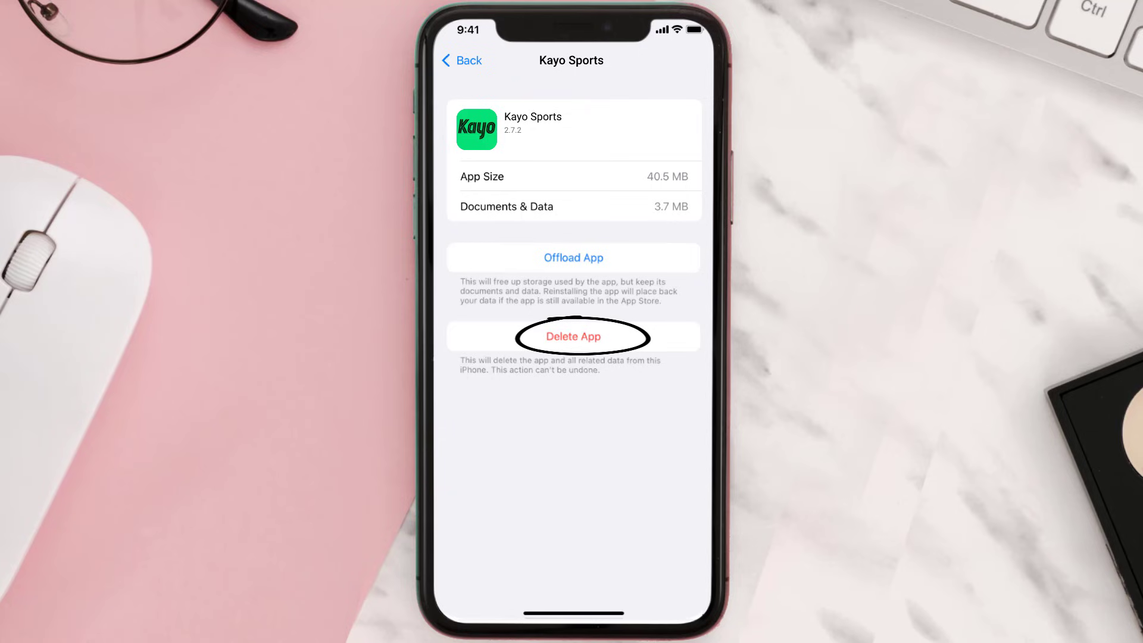
{"action": "left_click", "coordinate": [573, 336]}
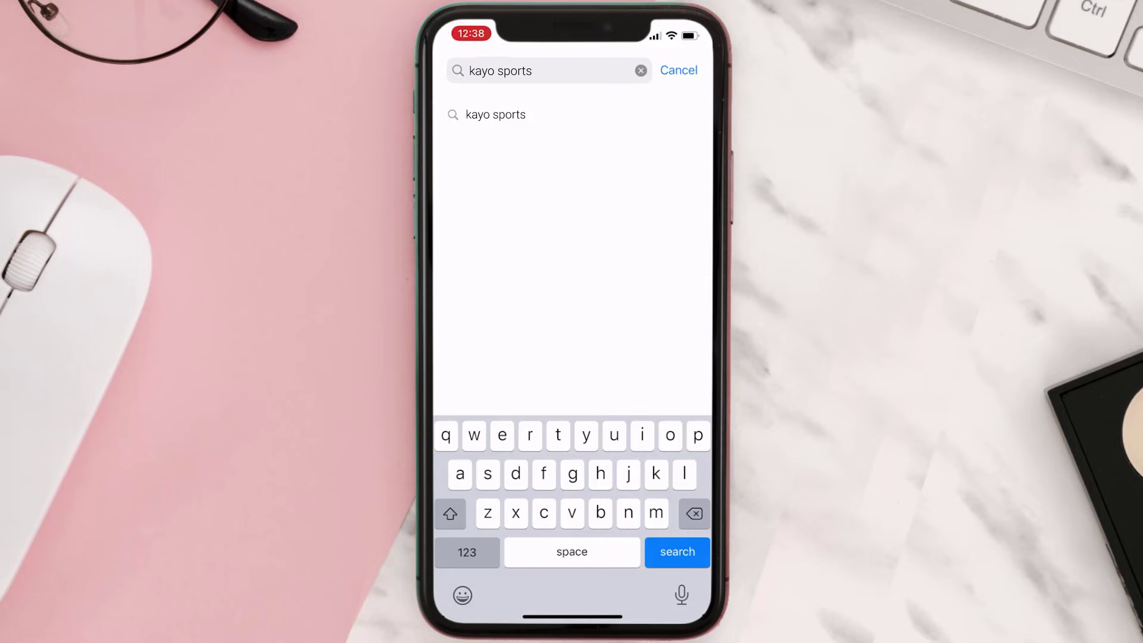
Run the 'kayo sports' search and reinstall the app with GET until it shows OPEN
{"action": "left_click", "coordinate": [676, 551]}
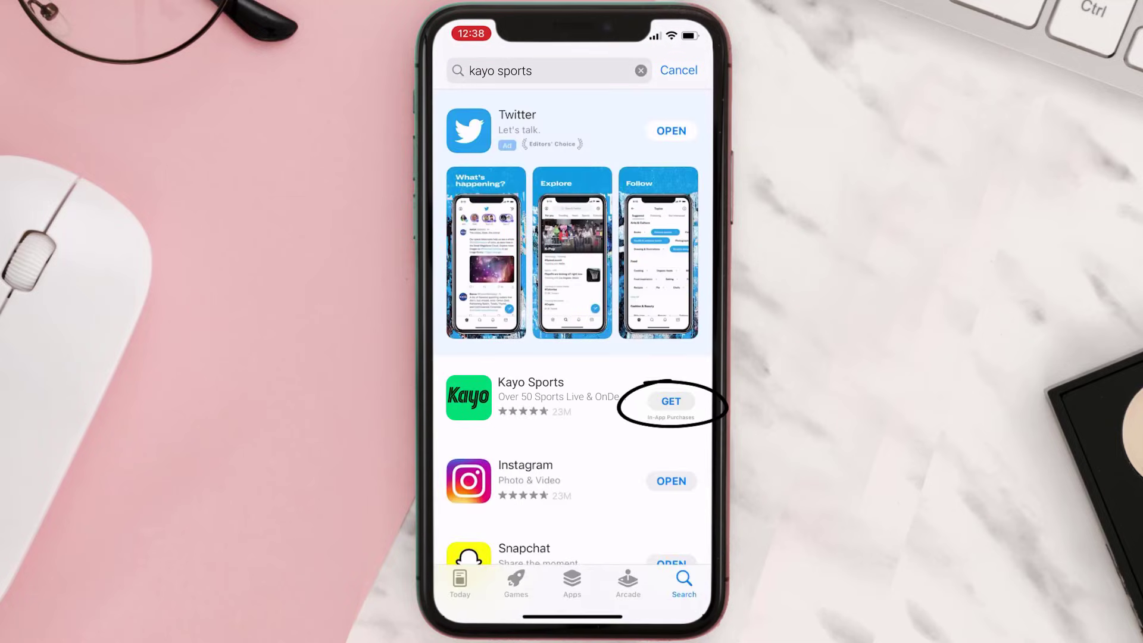
{"action": "left_click", "coordinate": [669, 401]}
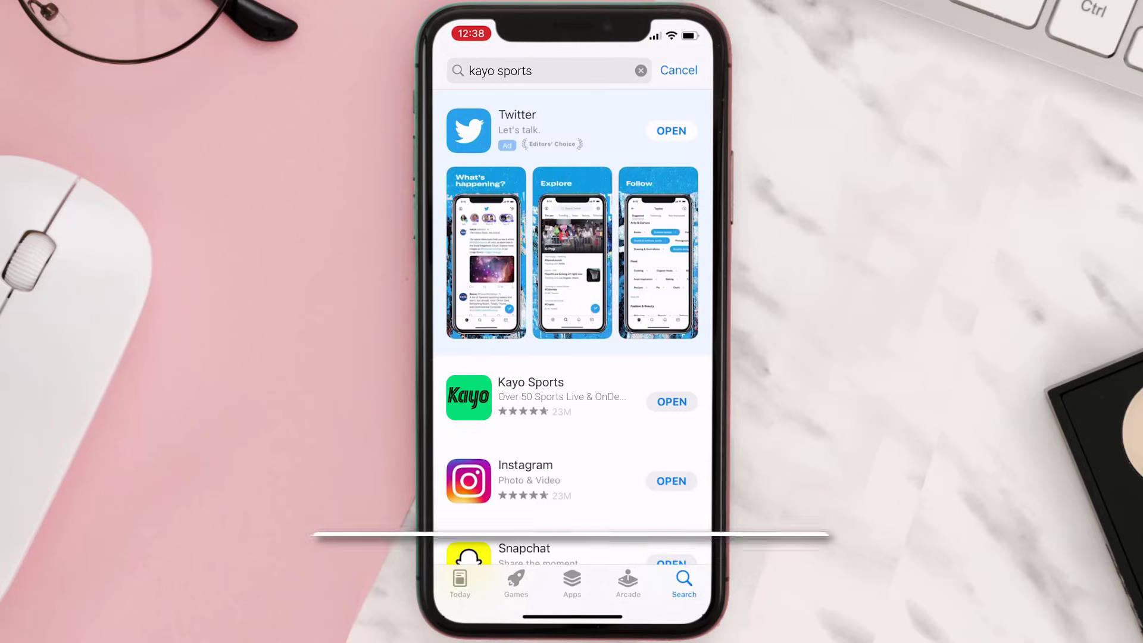